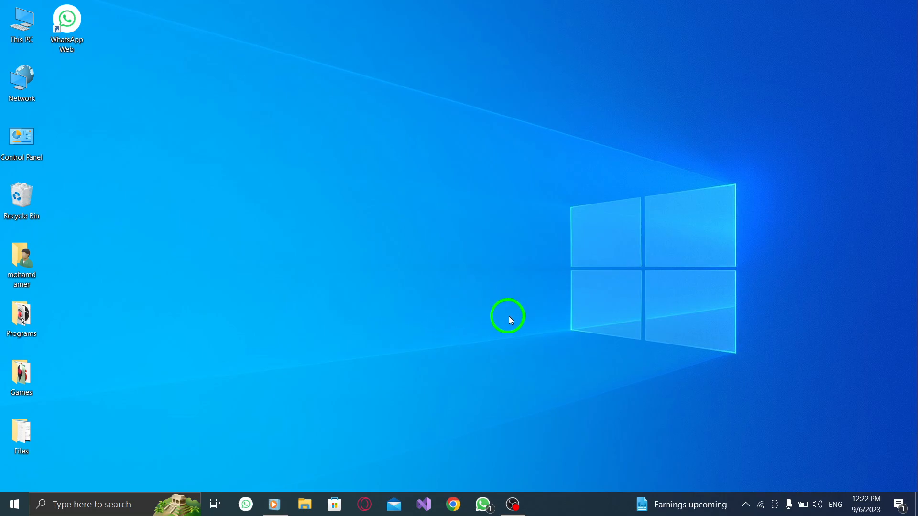
pyautogui.moveTo(509, 394)
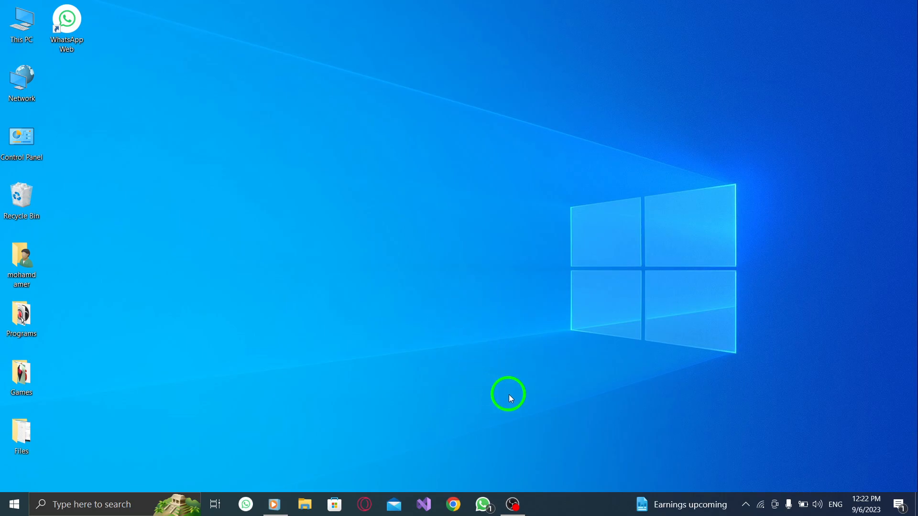
# Launch WhatsApp from the taskbar to show the Ameroo and Test group chats
pyautogui.click(482, 504)
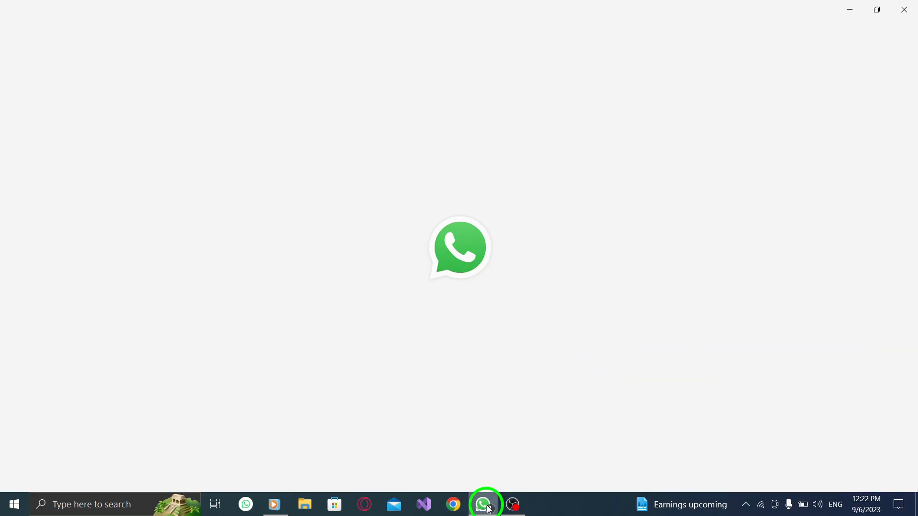
pyautogui.click(482, 504)
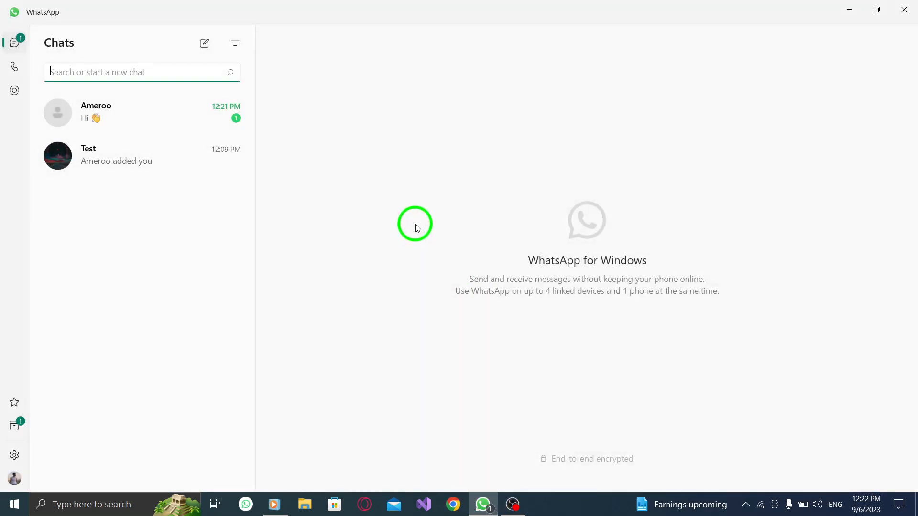
pyautogui.moveTo(381, 279)
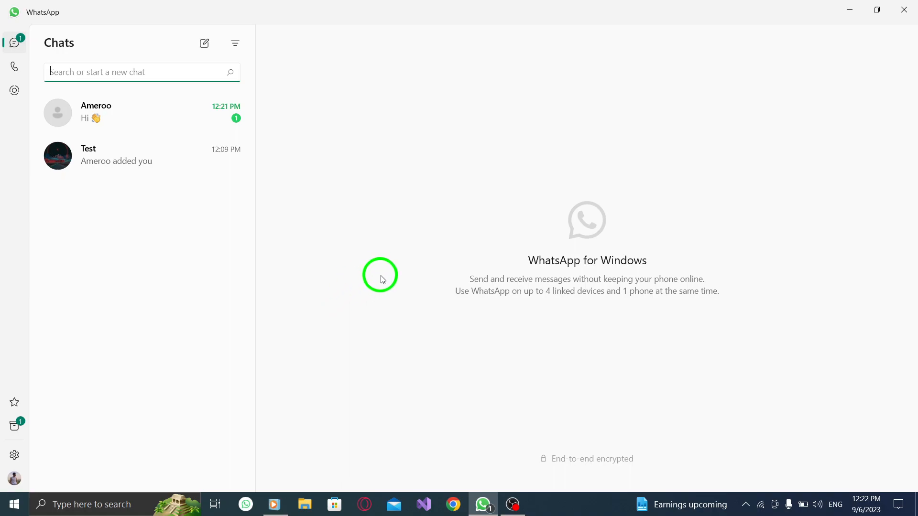
pyautogui.moveTo(375, 264)
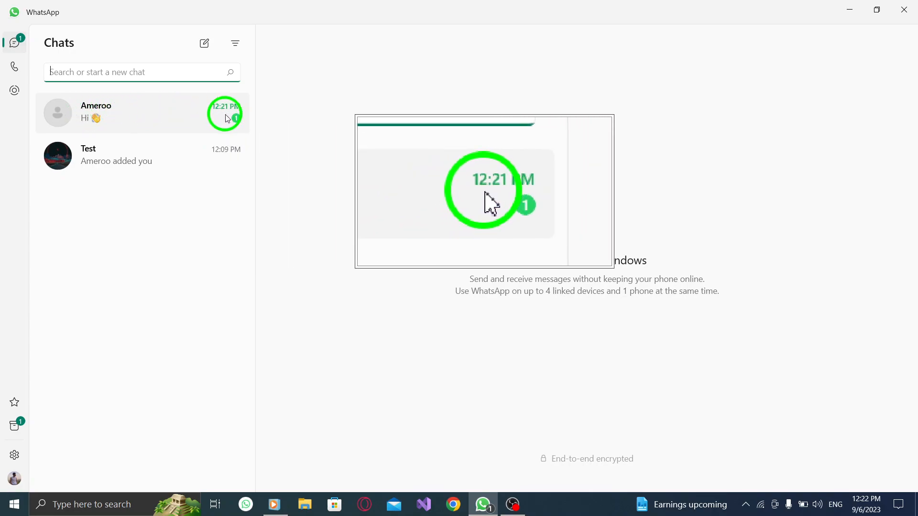
# Mark the Ameroo chat as read from its right-click menu
pyautogui.rightClick(96, 112)
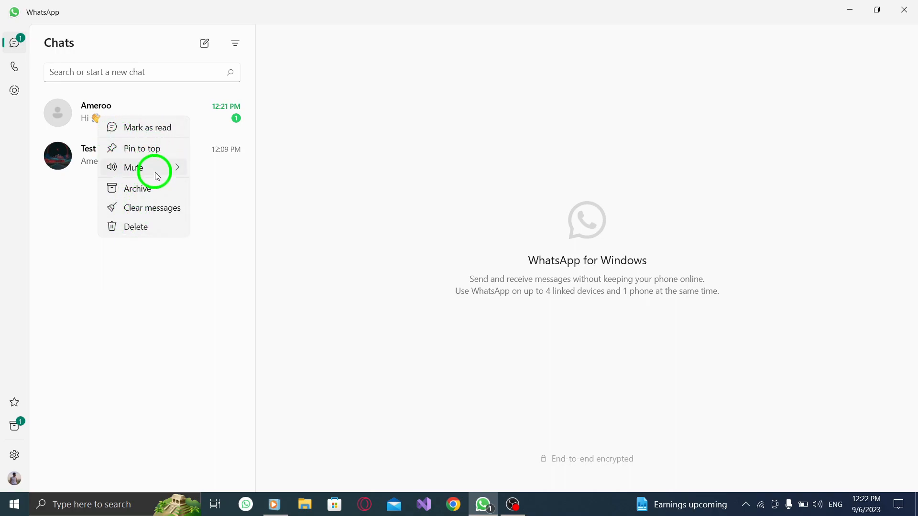
pyautogui.moveTo(166, 130)
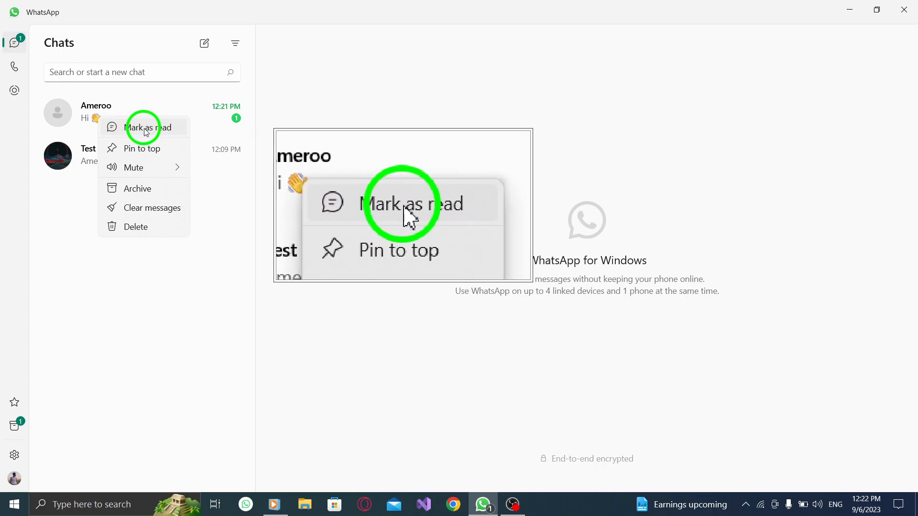
pyautogui.click(149, 127)
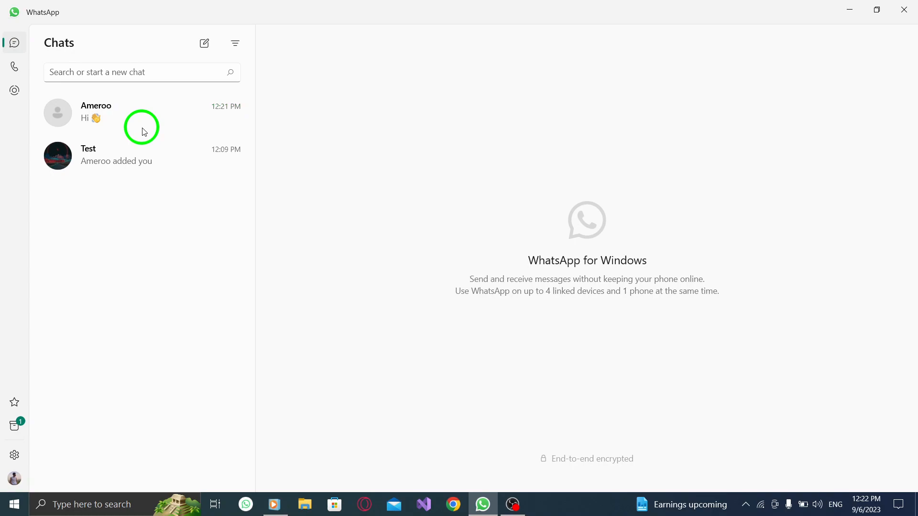
pyautogui.moveTo(131, 205)
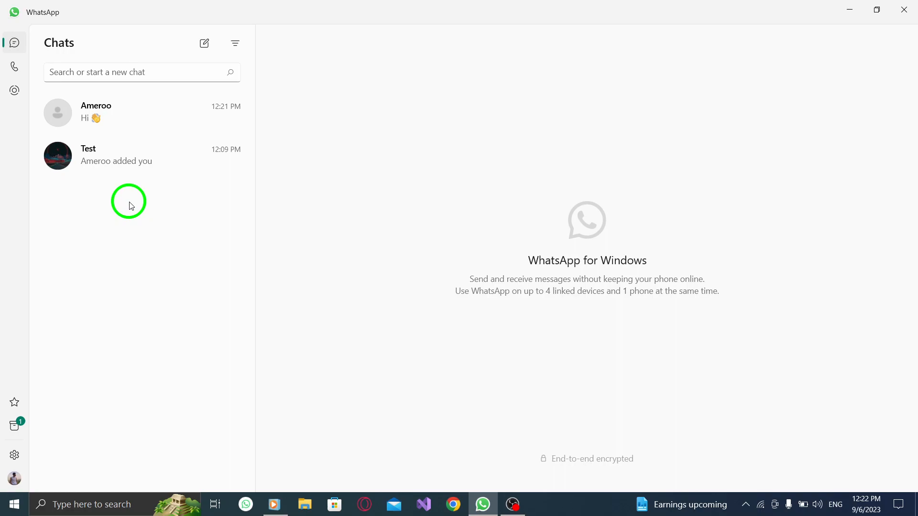
# Close the WhatsApp window to return to the Windows desktop
pyautogui.click(849, 9)
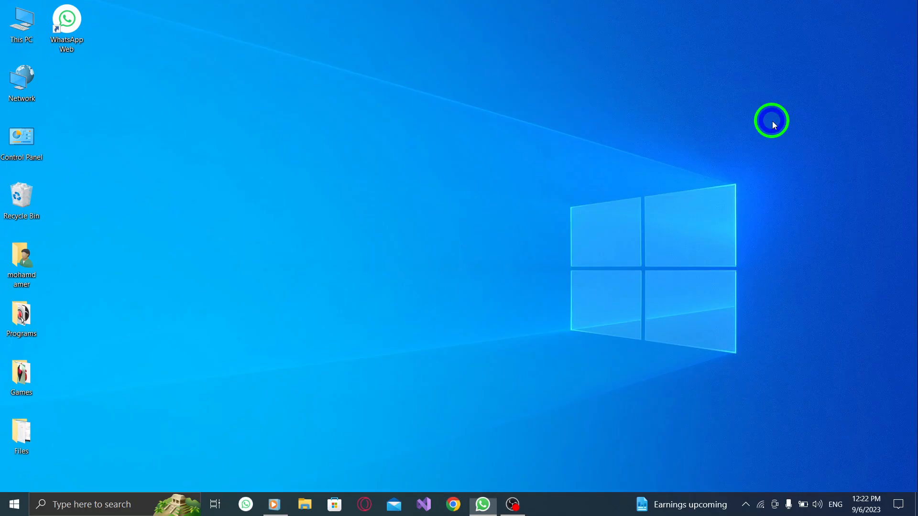
pyautogui.moveTo(515, 257)
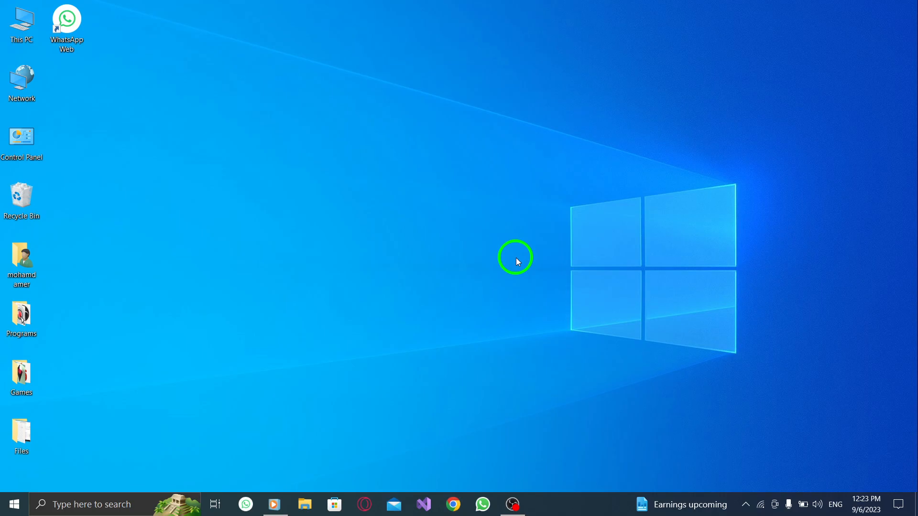
pyautogui.moveTo(511, 259)
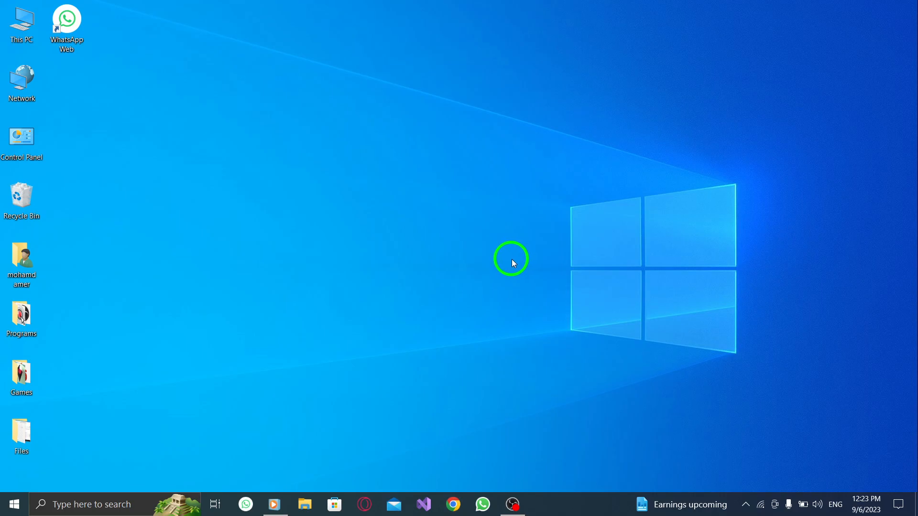